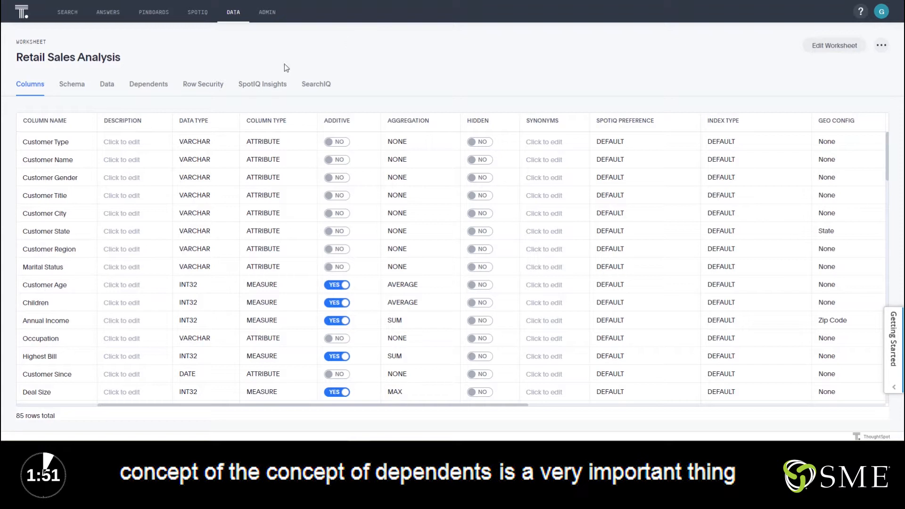
# Leave the Retail Sales Analysis column details via the Data tab to reach the worksheets list
pyautogui.click(147, 84)
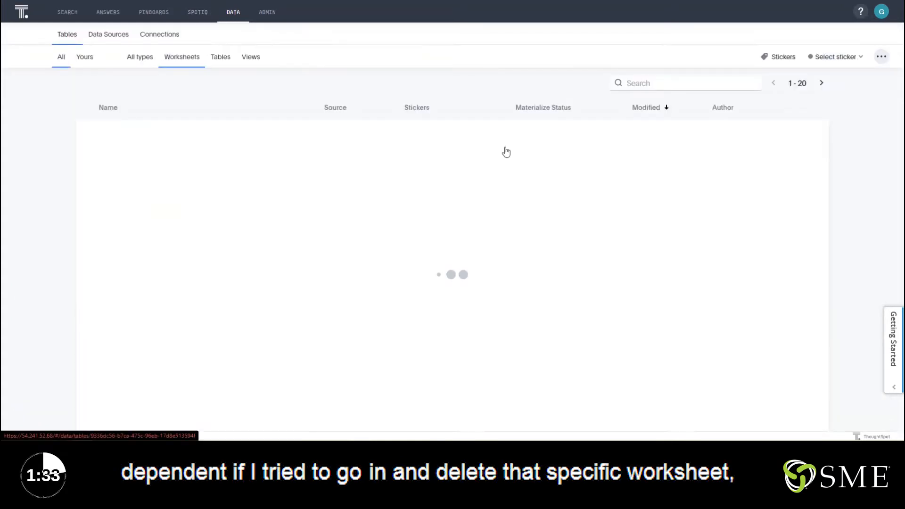
# Search 'retail sal' and try deleting Retail Sales Analysis, triggering the Cannot delete dialog
pyautogui.write('retail sal')
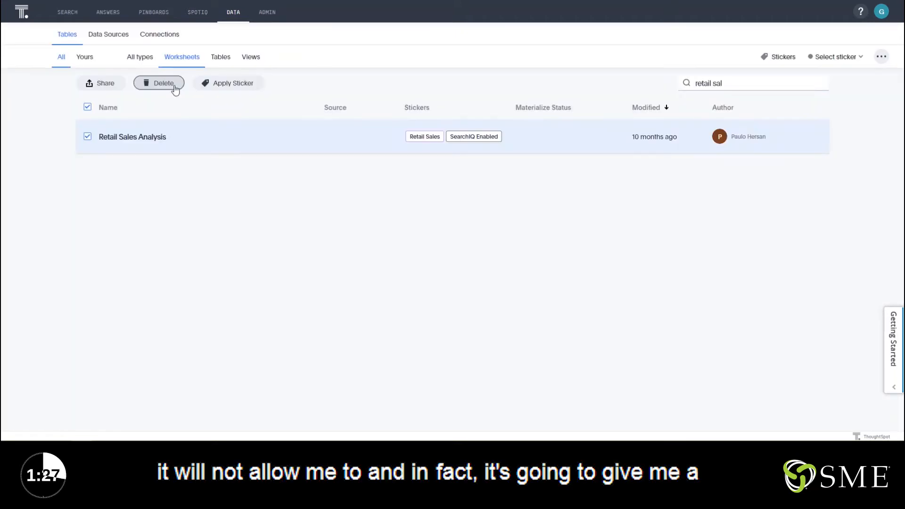
pyautogui.click(163, 82)
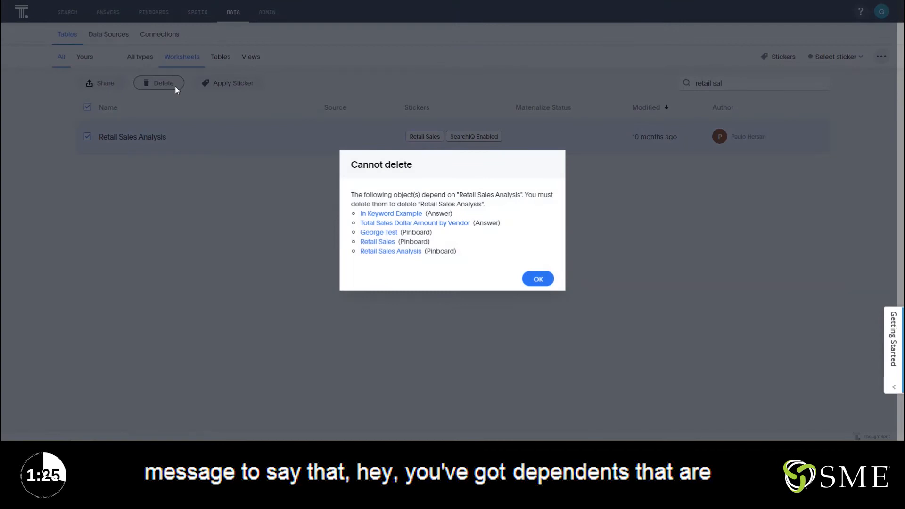